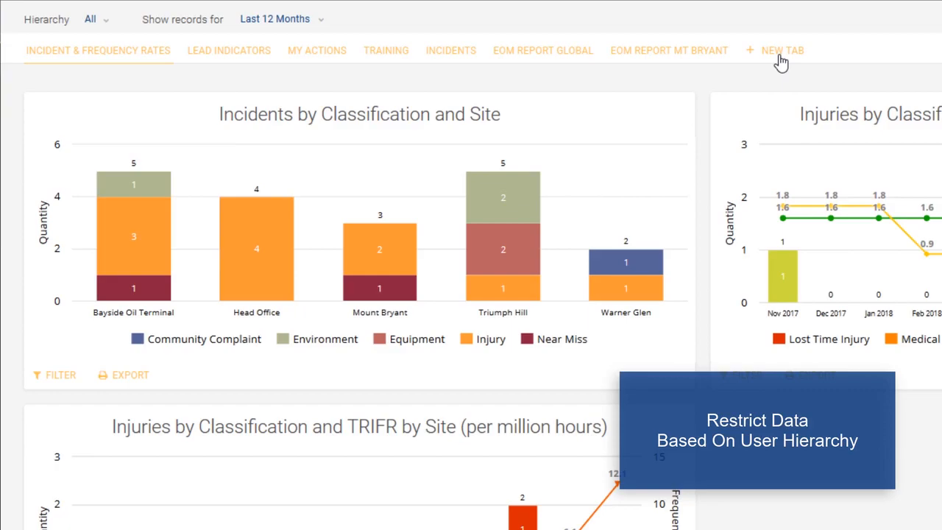
mouse_move(503, 197)
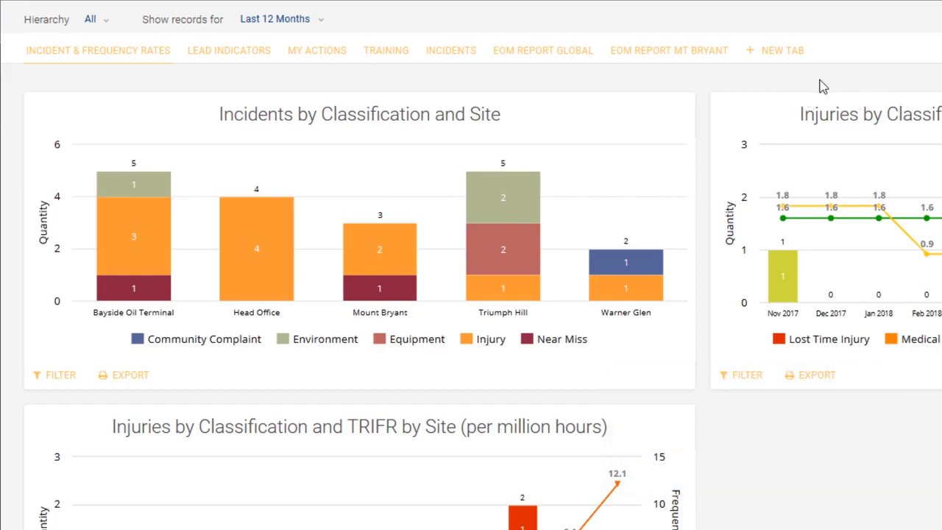
mouse_move(386, 50)
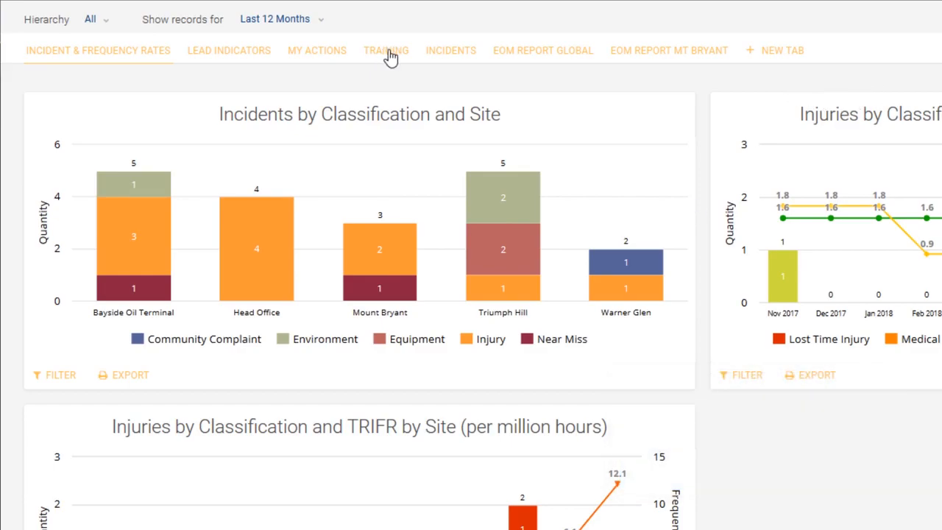
mouse_move(761, 61)
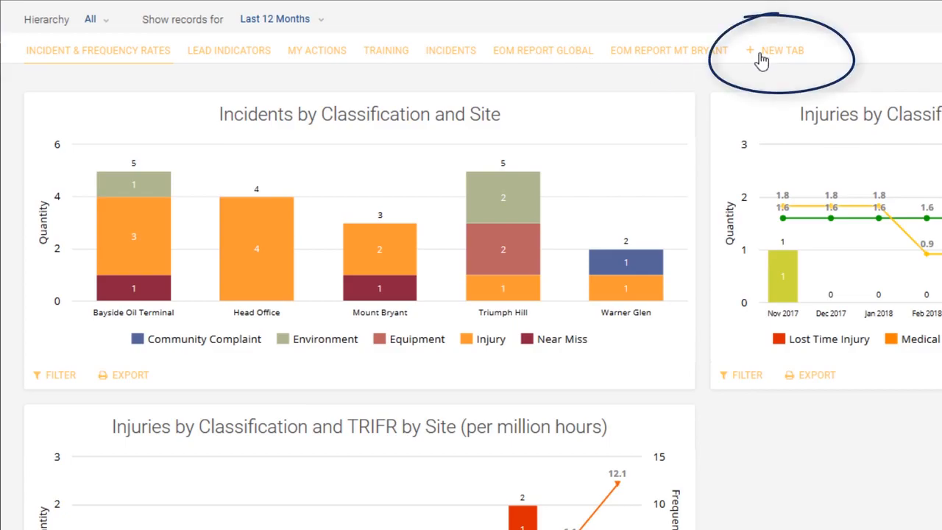
Step: Create a new dashboard tab with Actions by Person and Incidents by Site charts
left_click(775, 50)
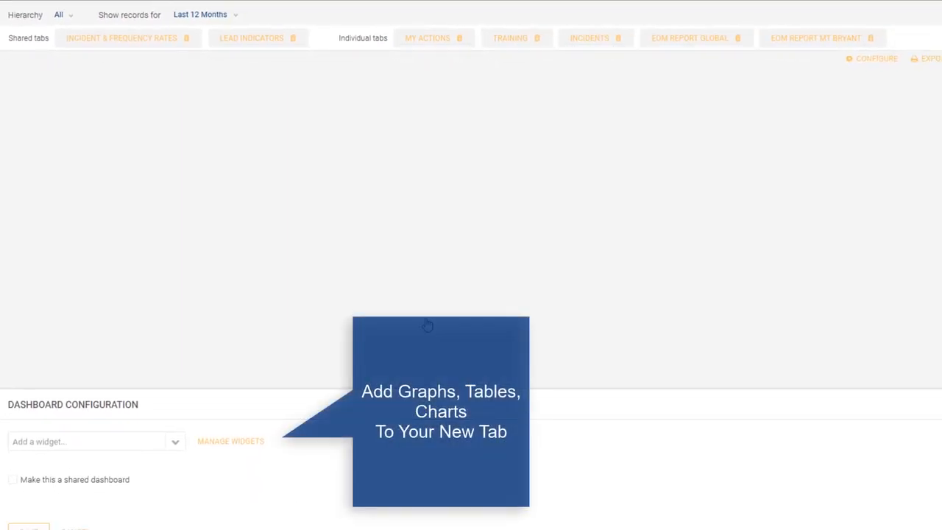
mouse_move(186, 463)
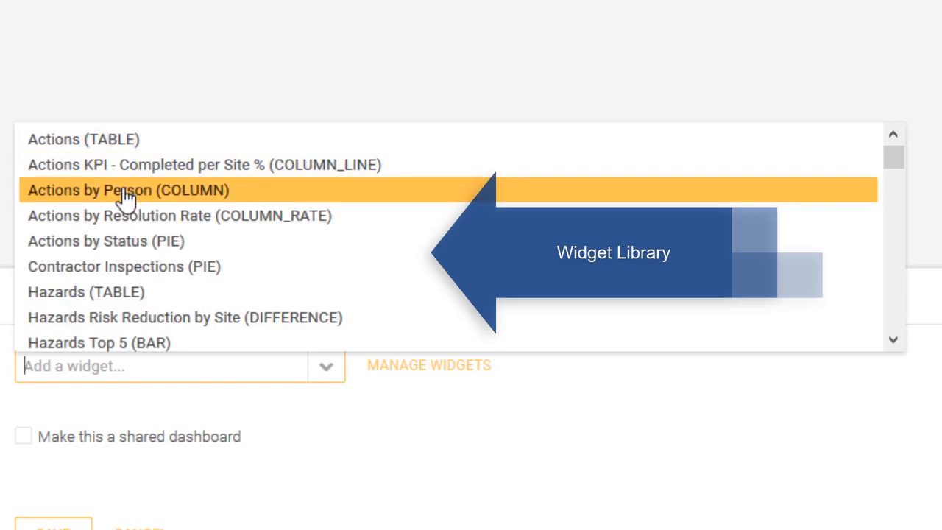
left_click(128, 189)
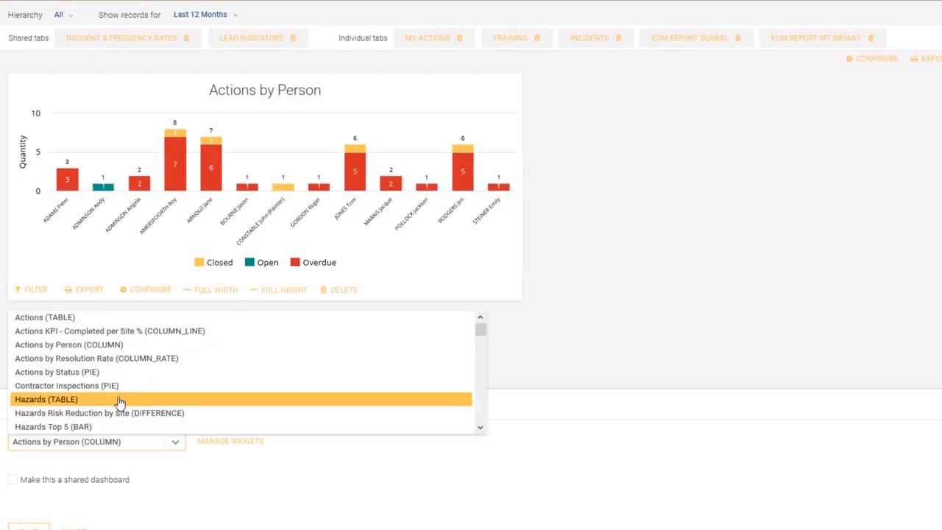
scroll("down", 3)
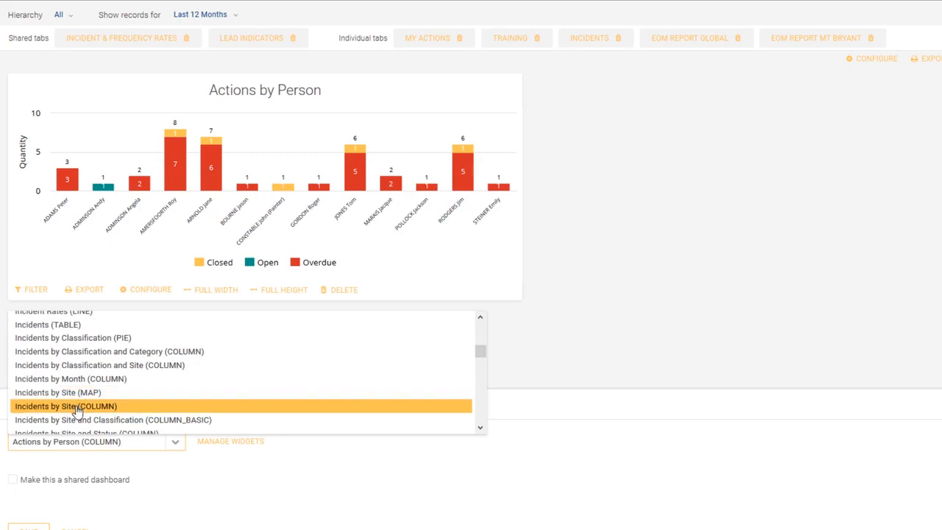
left_click(66, 406)
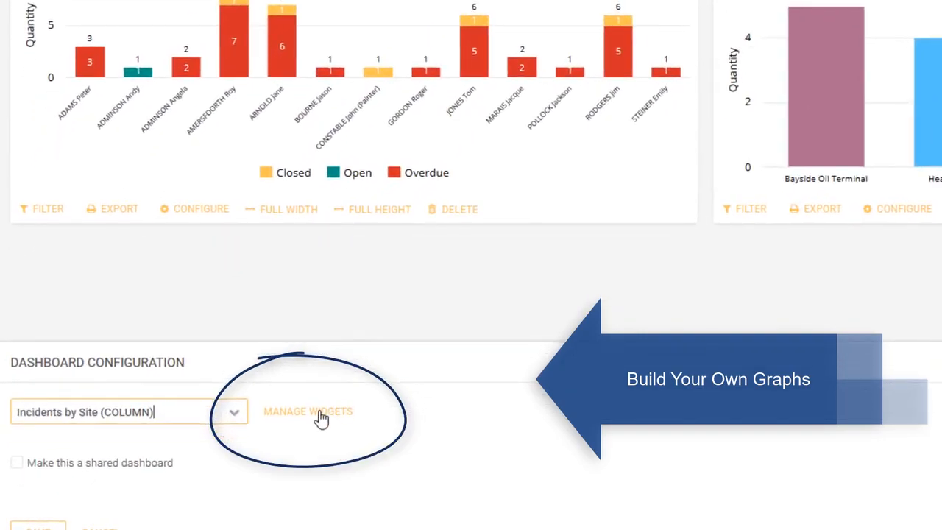
Step: Save the dashboard so the new tab appears as EXAMPLE with both charts
left_click(308, 411)
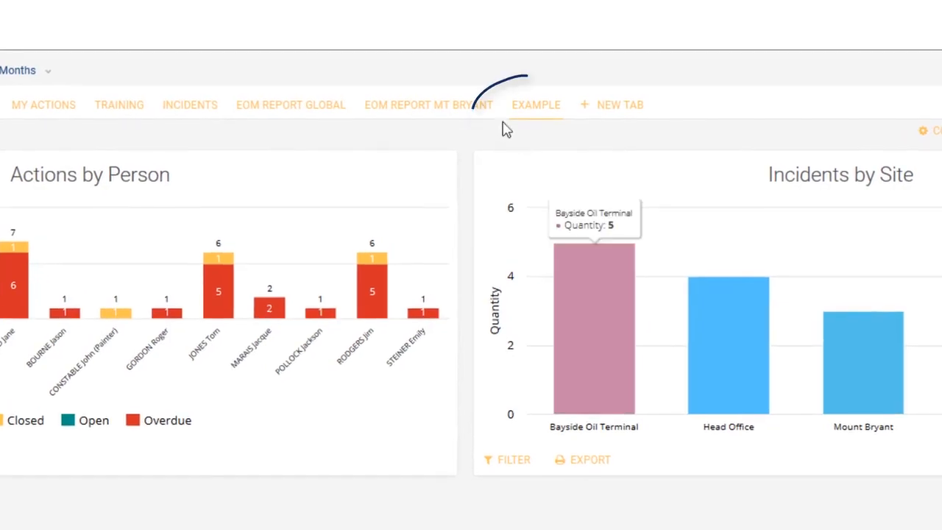
mouse_move(623, 118)
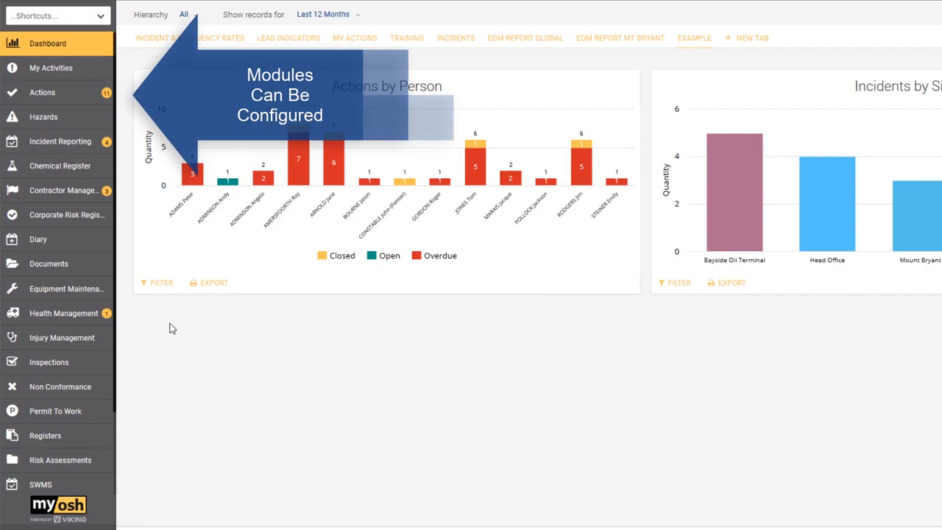
mouse_move(167, 310)
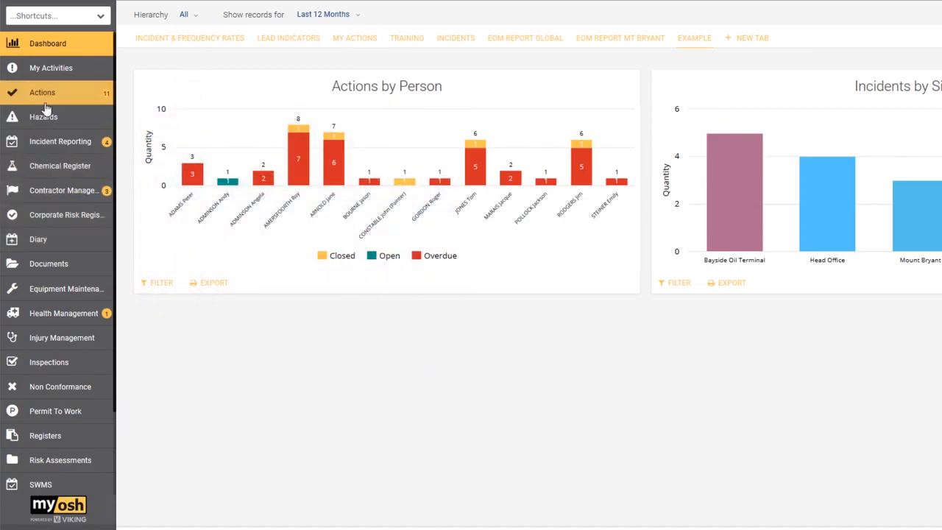
Step: Open Incident Reporting from the sidebar to list incident records
left_click(59, 142)
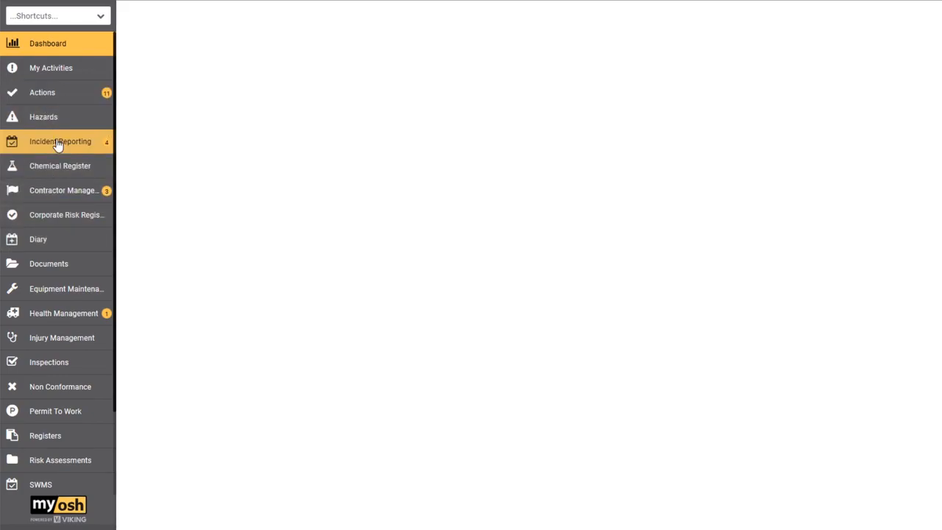
left_click(59, 142)
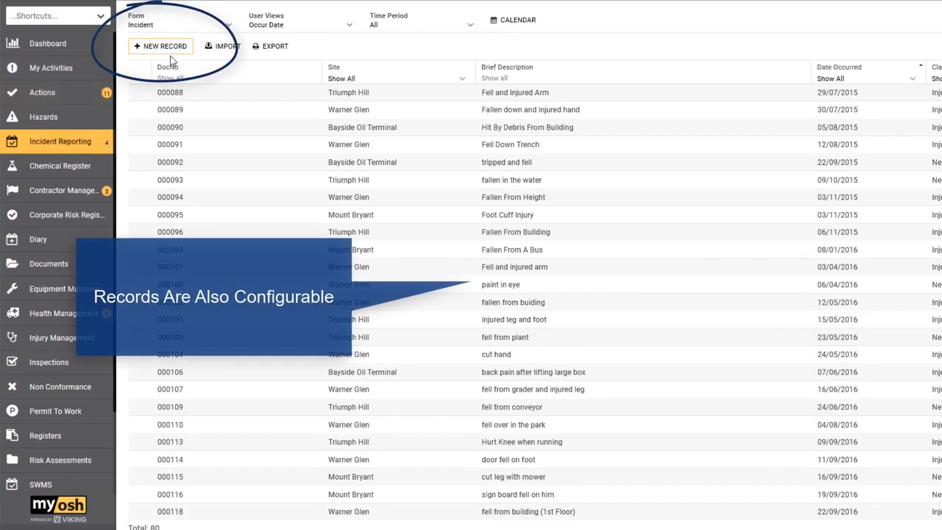
Step: Start a new incident record, collapse its sections, and expand Report to view fields
left_click(160, 46)
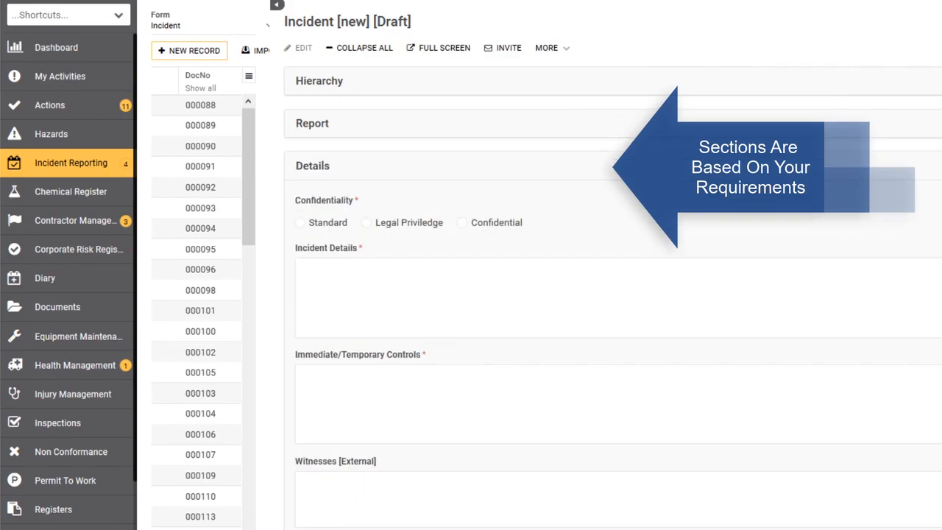
left_click(312, 165)
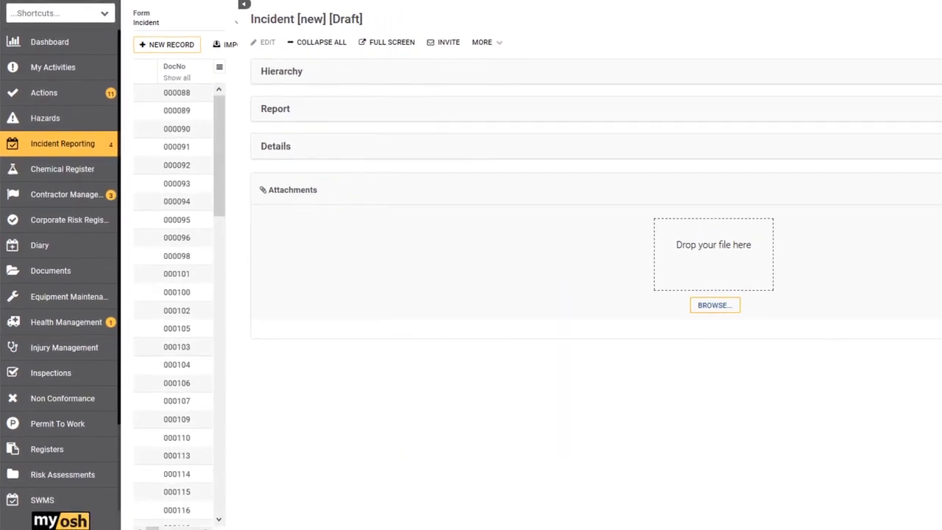
left_click(275, 108)
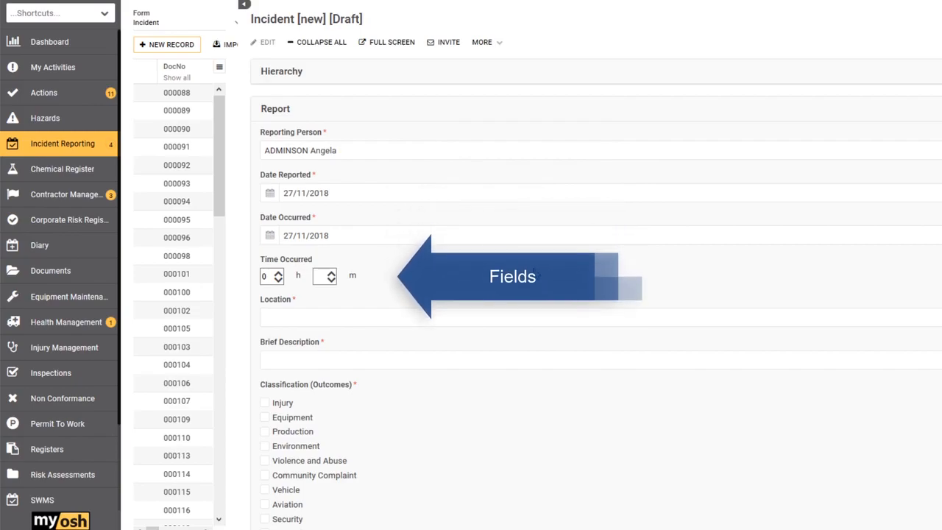
scroll("down", 3)
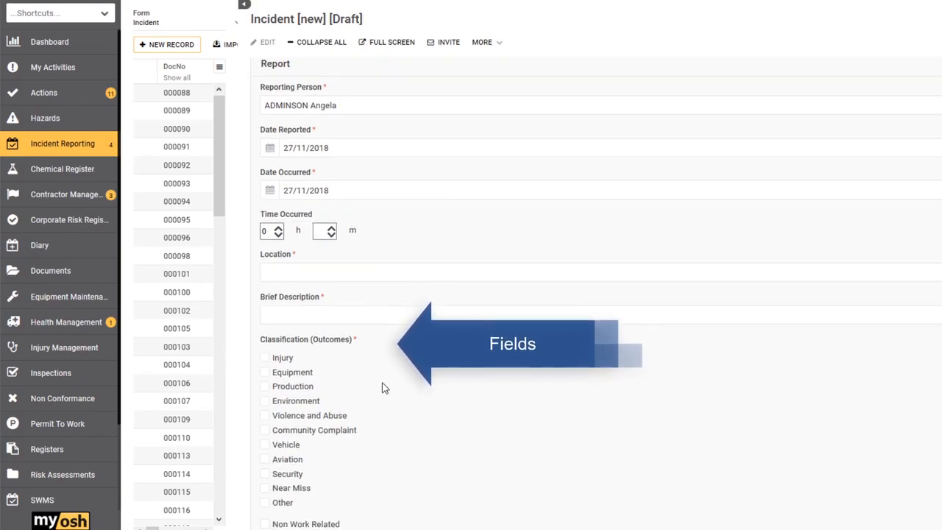
scroll("down", 3)
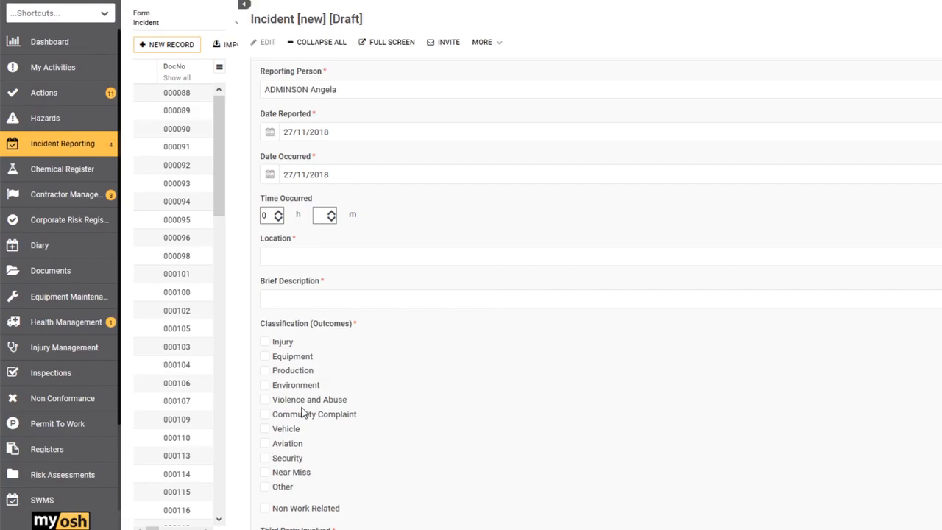
mouse_move(230, 346)
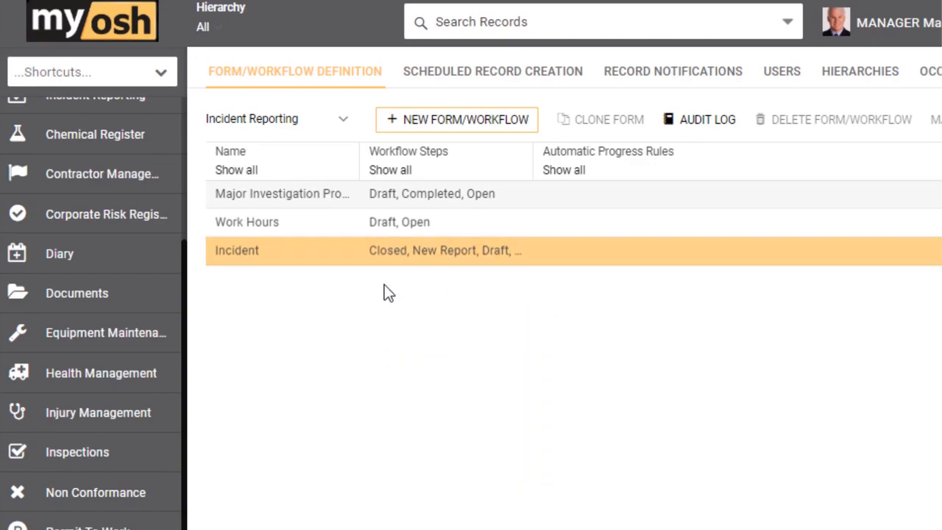
Step: Open the Incident form editor and add a single-line text field below Reporting Person
double_click(388, 250)
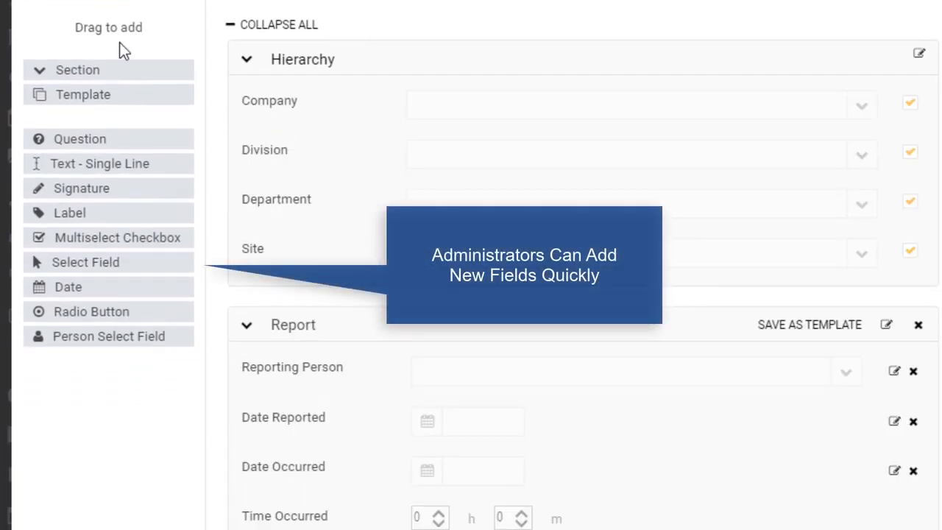
mouse_move(400, 131)
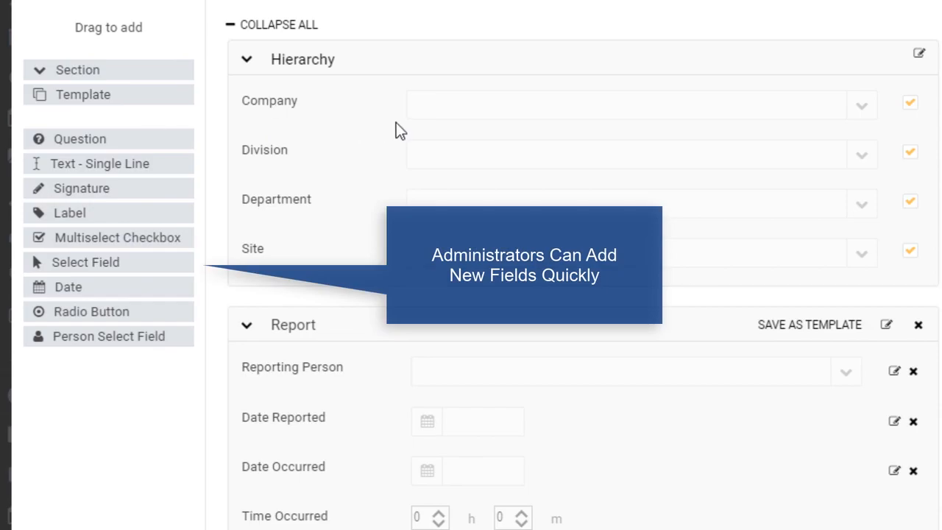
mouse_move(285, 346)
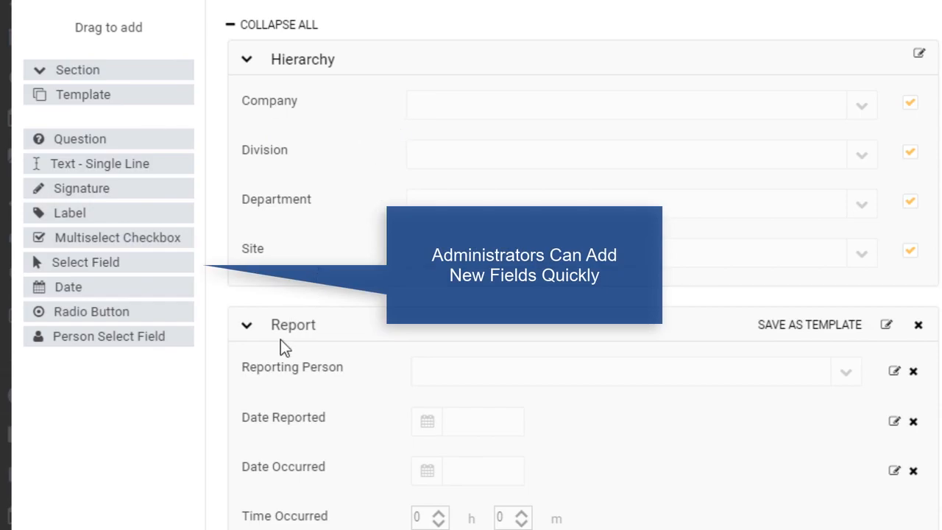
scroll("down", 3)
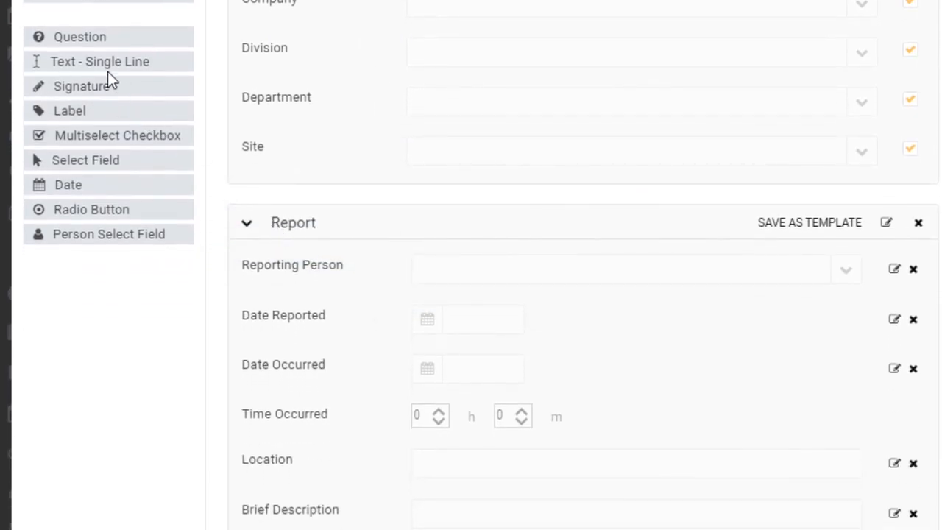
left_click_drag(99, 61, 331, 314)
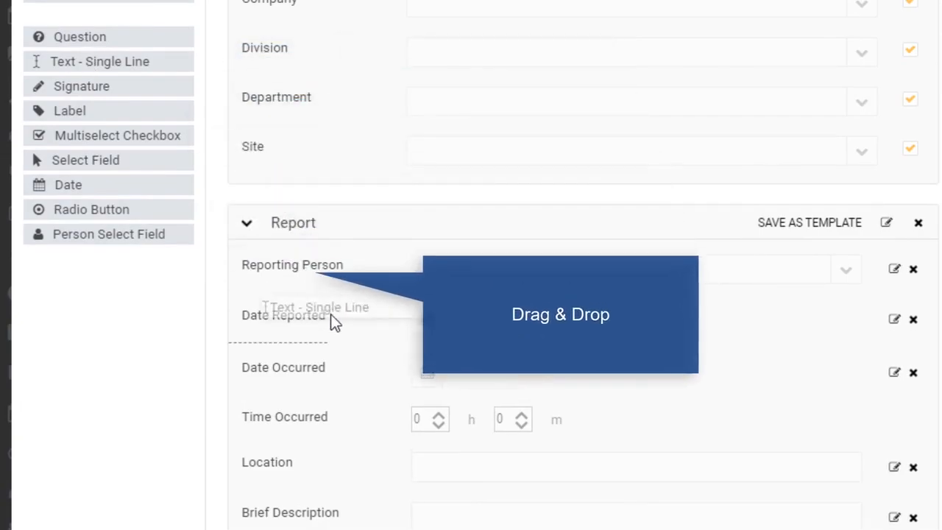
left_click_drag(335, 320, 368, 405)
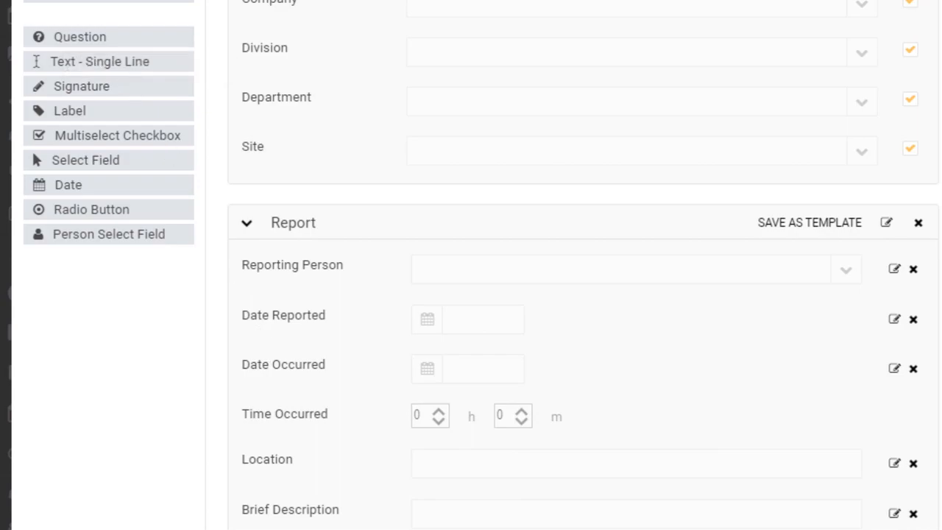
mouse_move(246, 519)
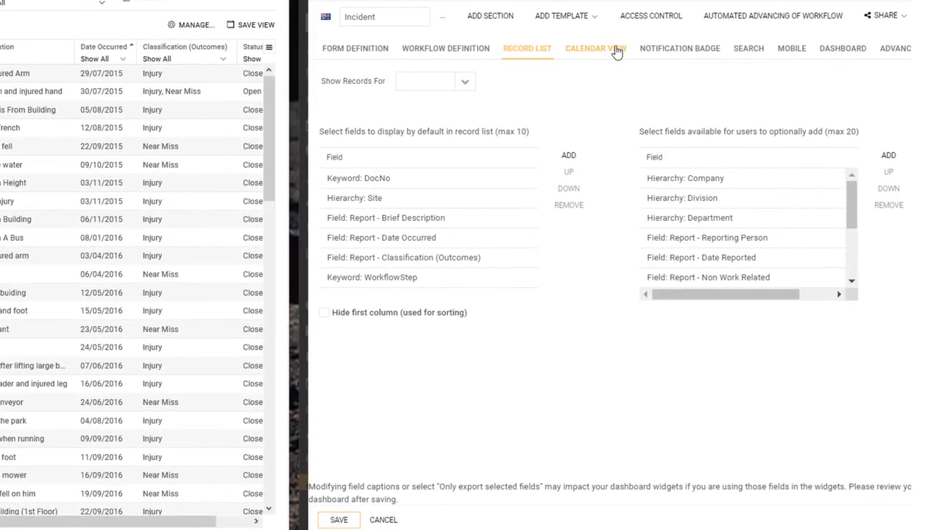
mouse_move(556, 67)
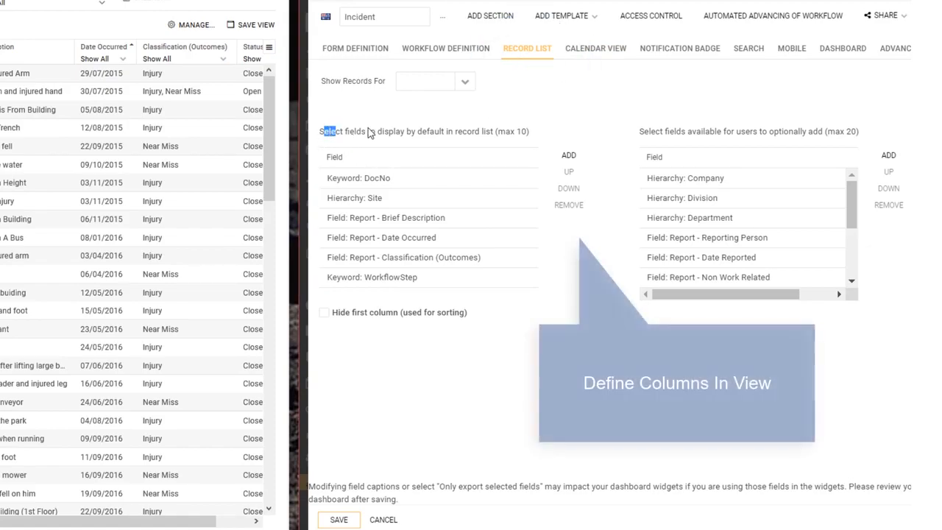
Step: Compare the six default record list fields with the Incident records list columns
triple_click(425, 131)
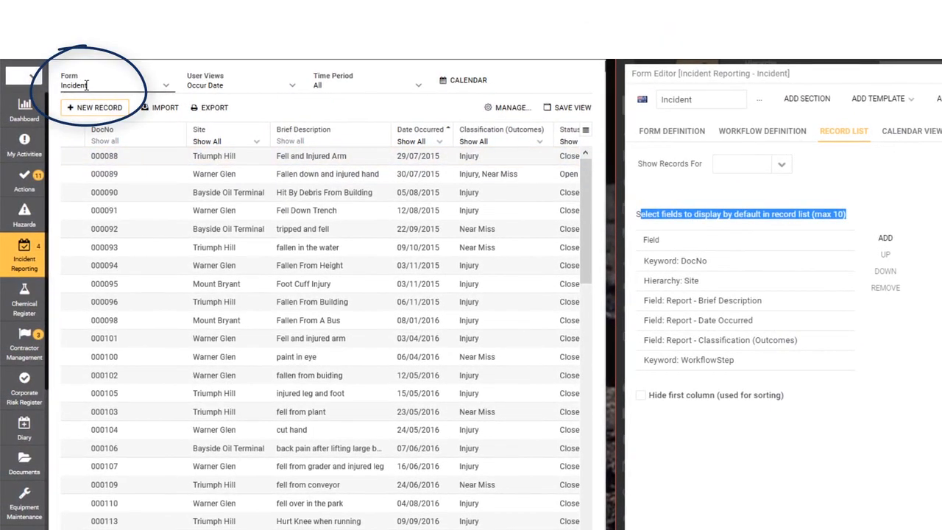
left_click(328, 173)
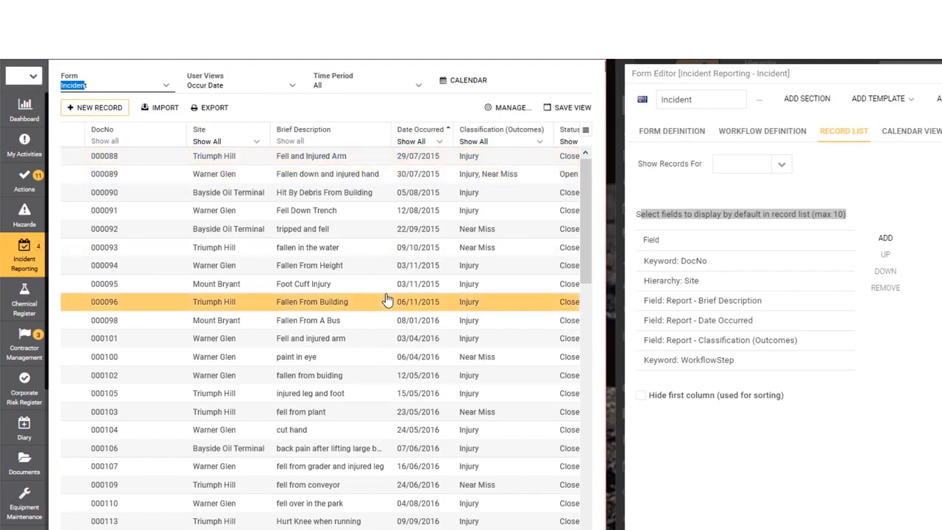
mouse_move(827, 325)
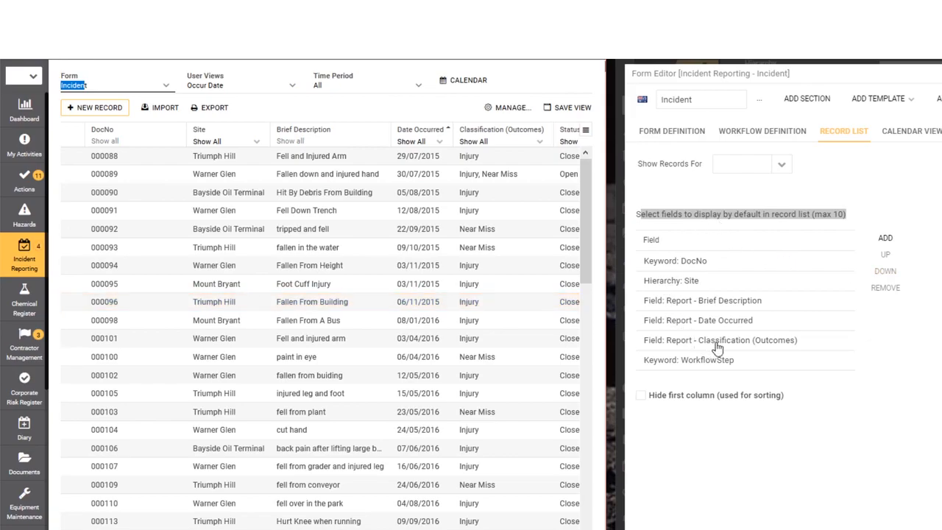
mouse_move(710, 371)
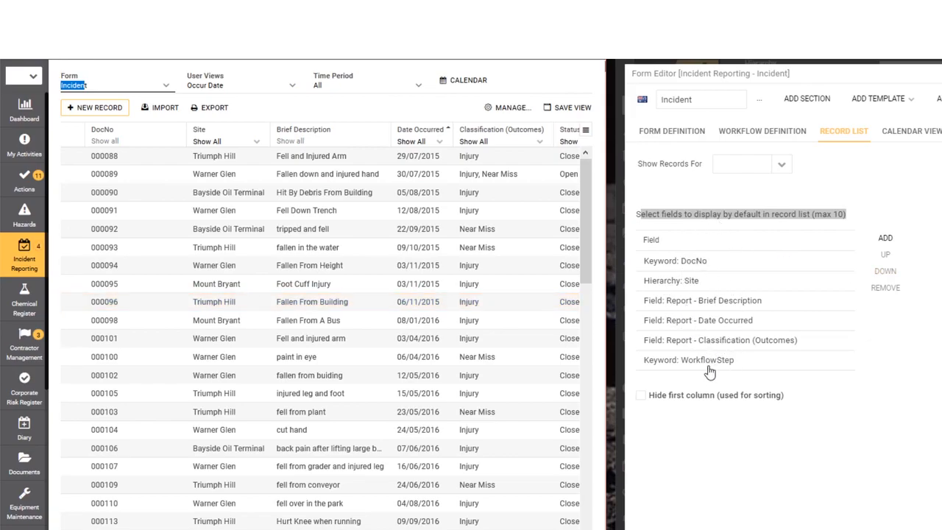
mouse_move(657, 170)
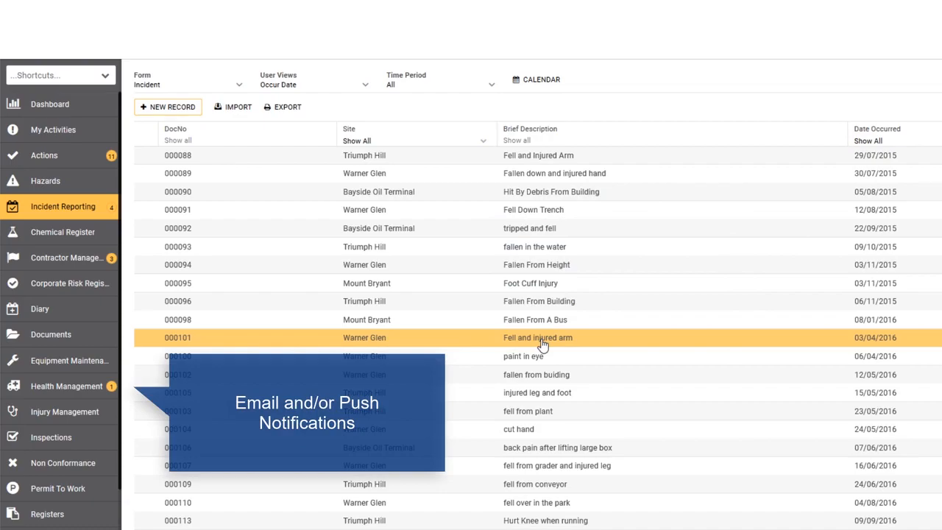
Step: Open closed incident #000088, Fell and Injured Arm, from the record list
left_click(177, 155)
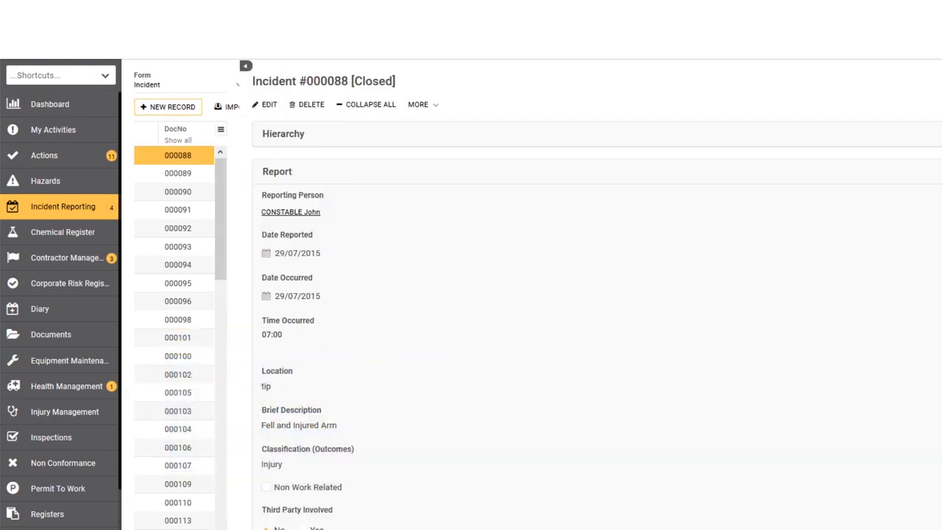